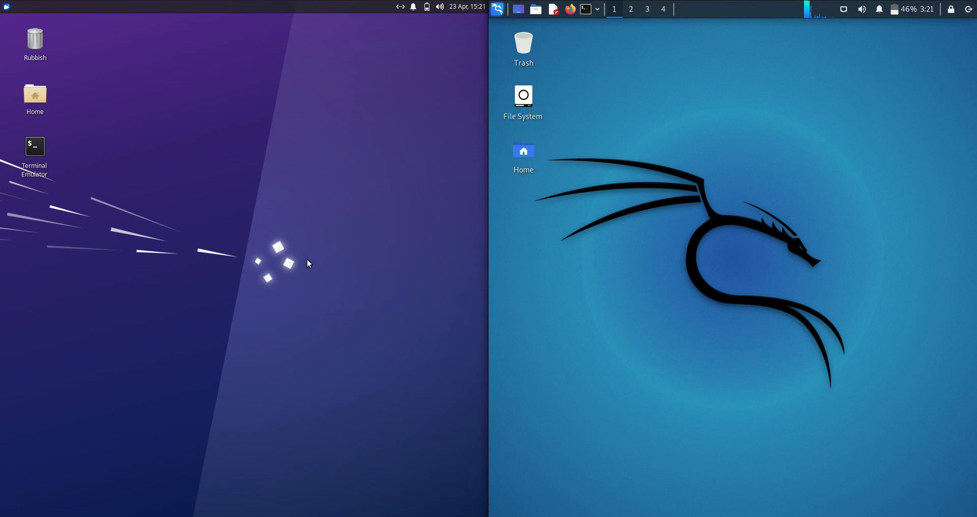
pyautogui.moveTo(50, 61)
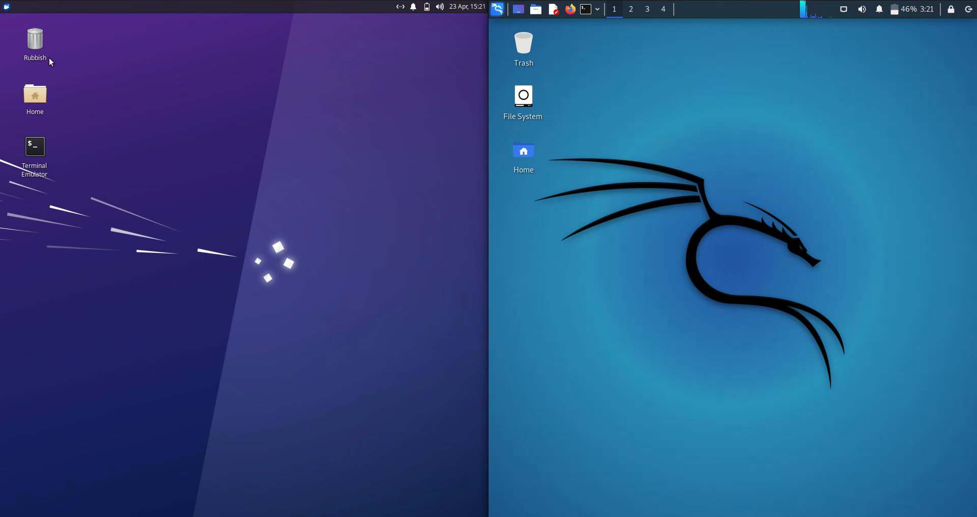
# Bring up the application menus on the Xubuntu and Kali panels side by side
pyautogui.click(7, 7)
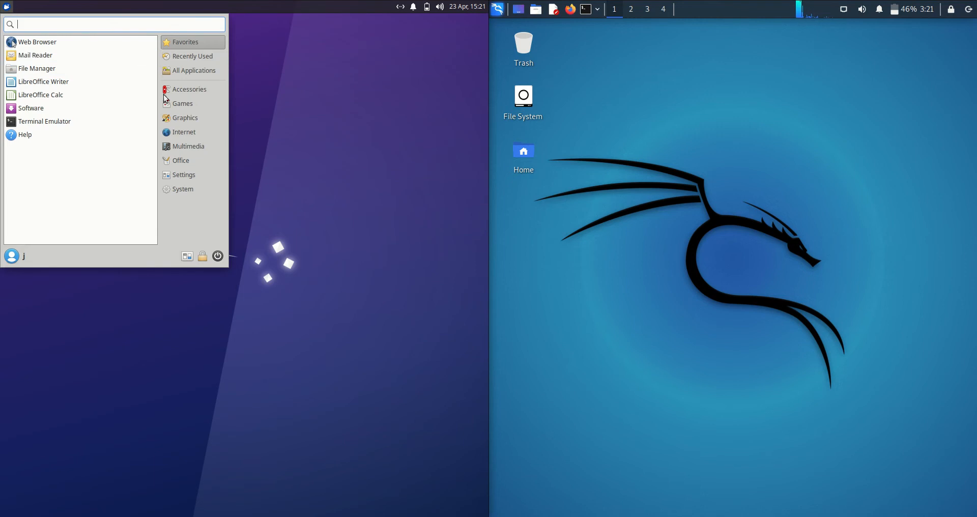
pyautogui.moveTo(654, 29)
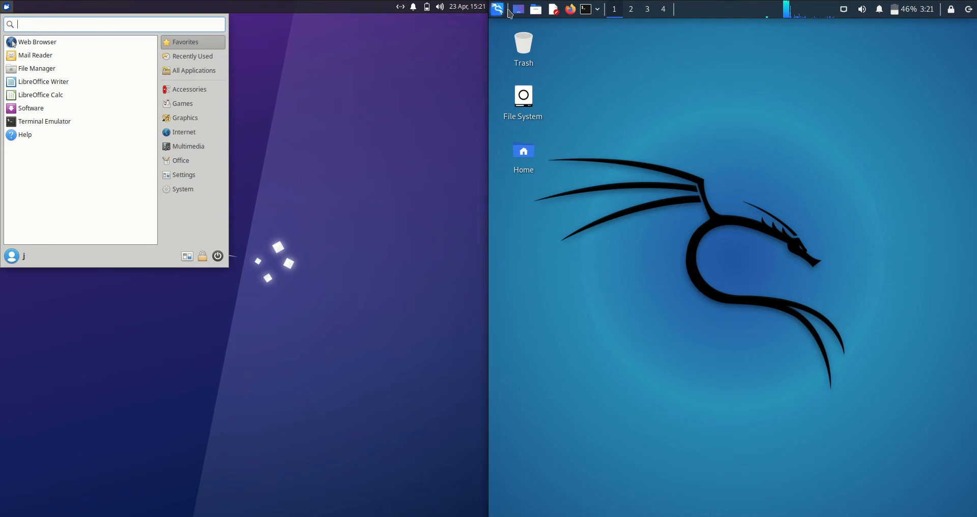
pyautogui.click(498, 10)
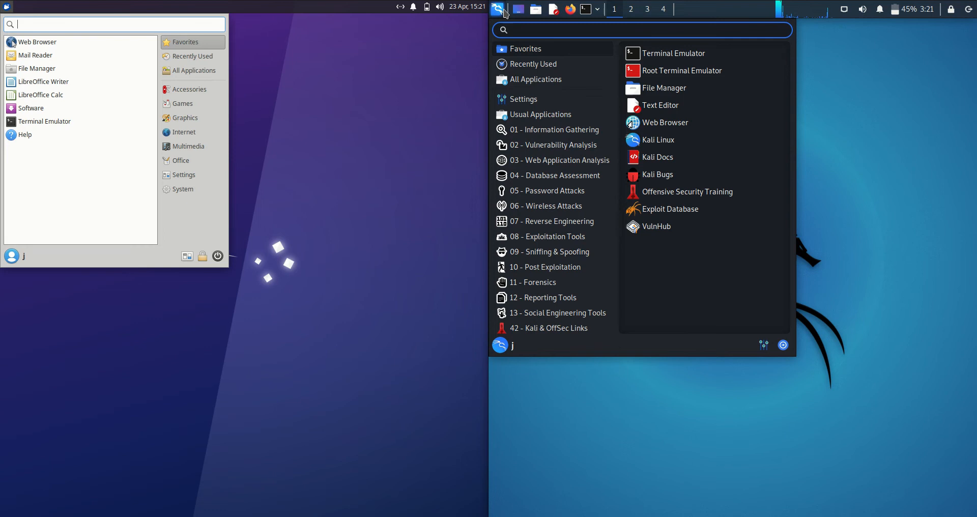
pyautogui.moveTo(760, 142)
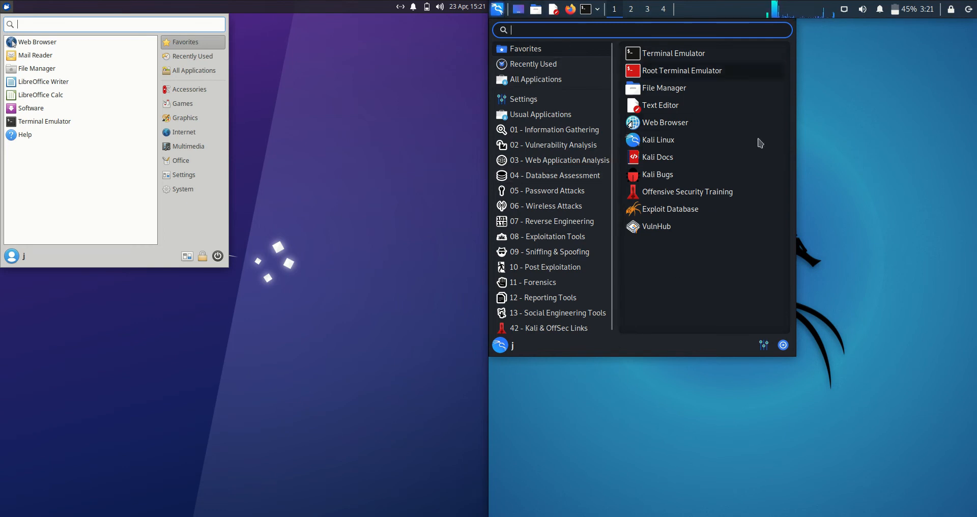
pyautogui.moveTo(689, 98)
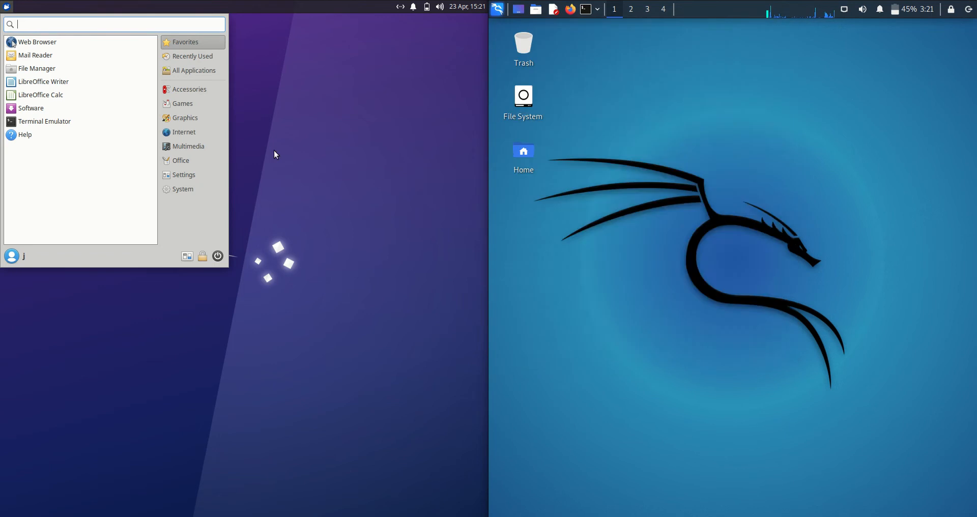
# Launch Terminal Emulator and run htop, showing roughly 560M versus 628M memory used
pyautogui.click(44, 121)
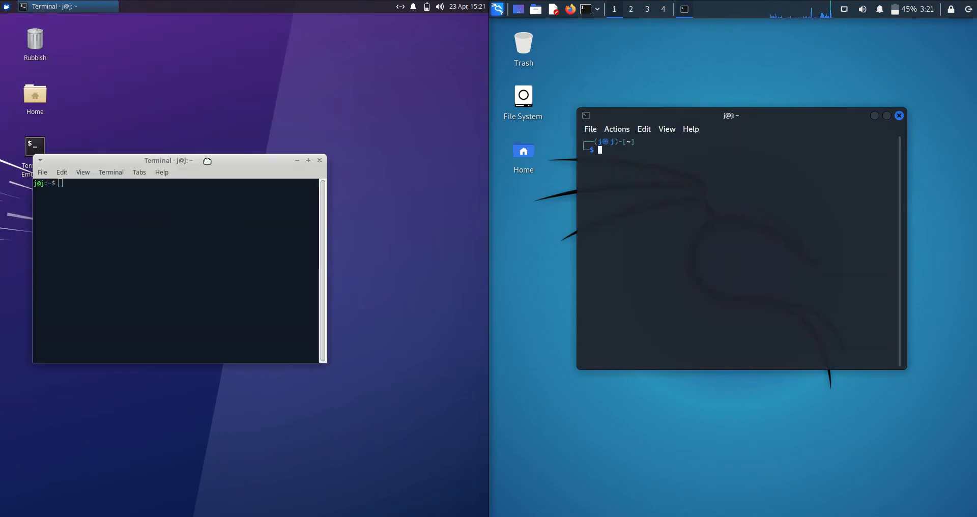
pyautogui.write('htop')
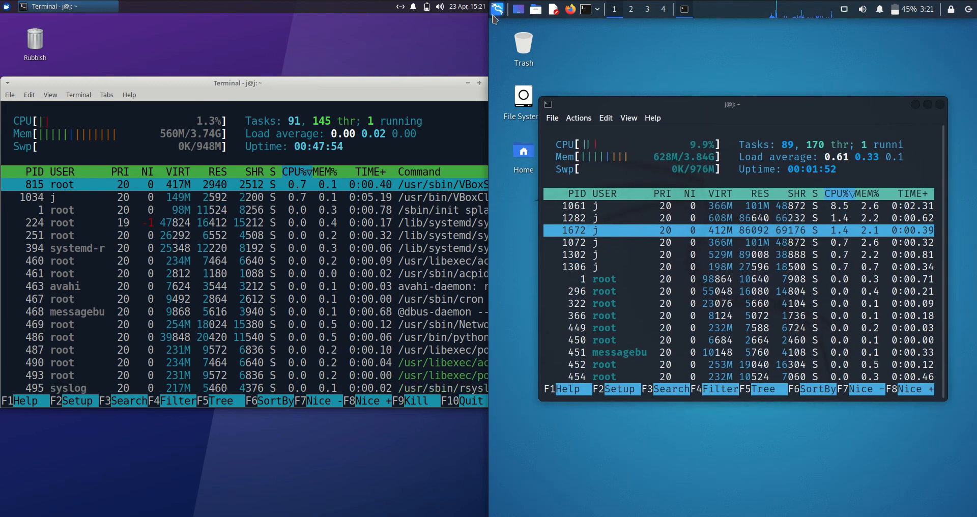
# Close both htop terminals and bring the Kali application menu back up
pyautogui.click(497, 9)
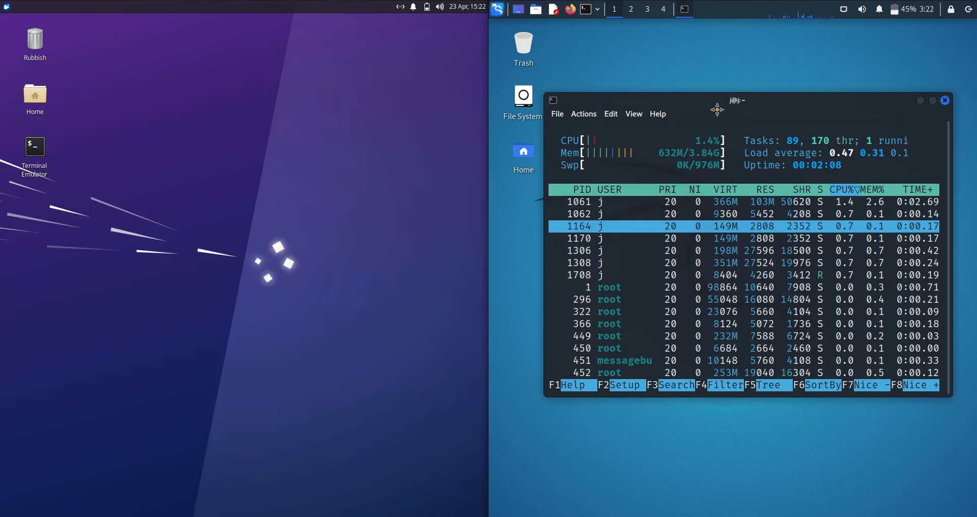
pyautogui.click(945, 101)
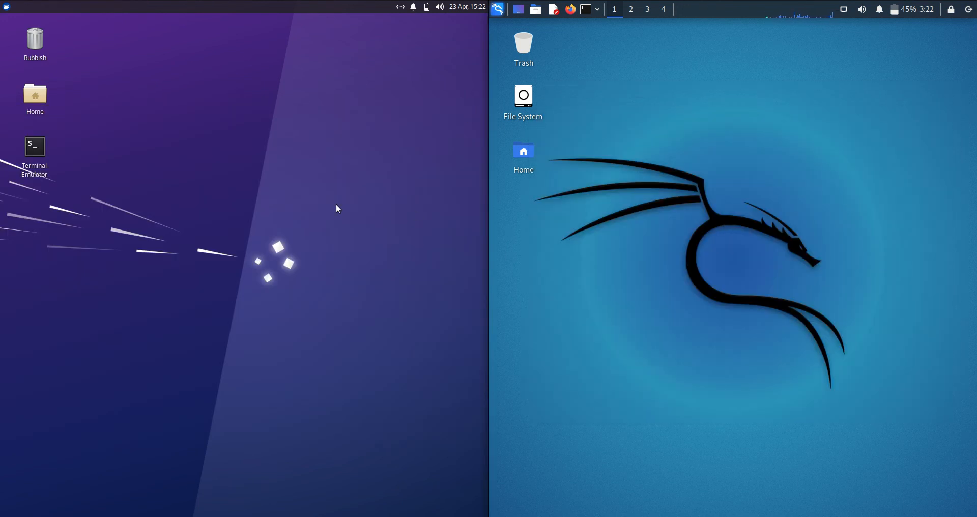
pyautogui.click(496, 9)
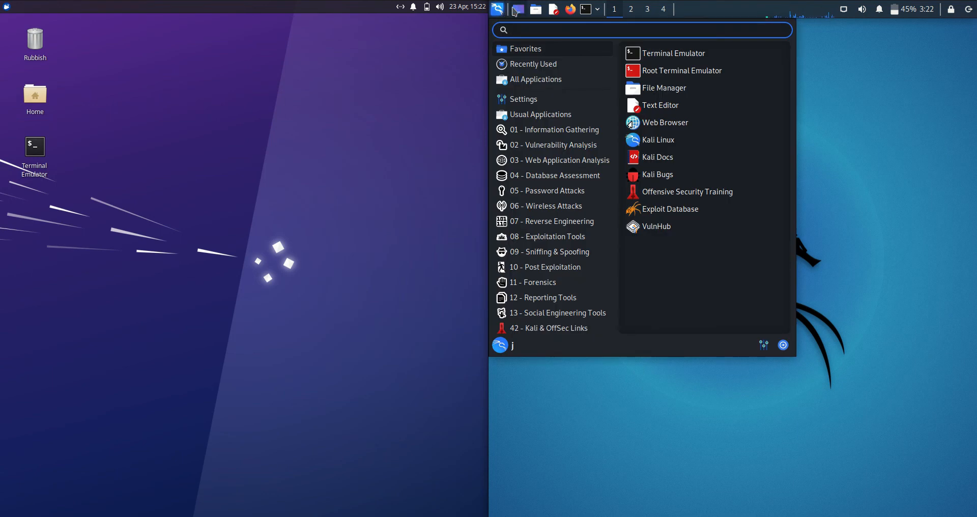